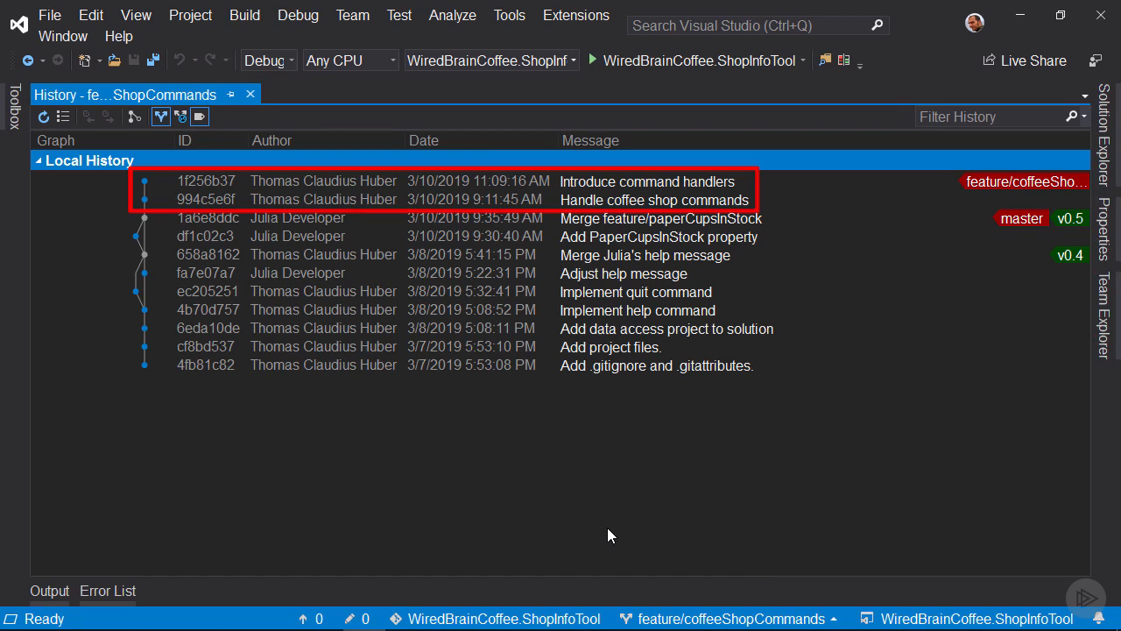
- Show the Team Explorer Pull Requests page, which lists no pull requests
{"action": "left_click", "coordinate": [1103, 315]}
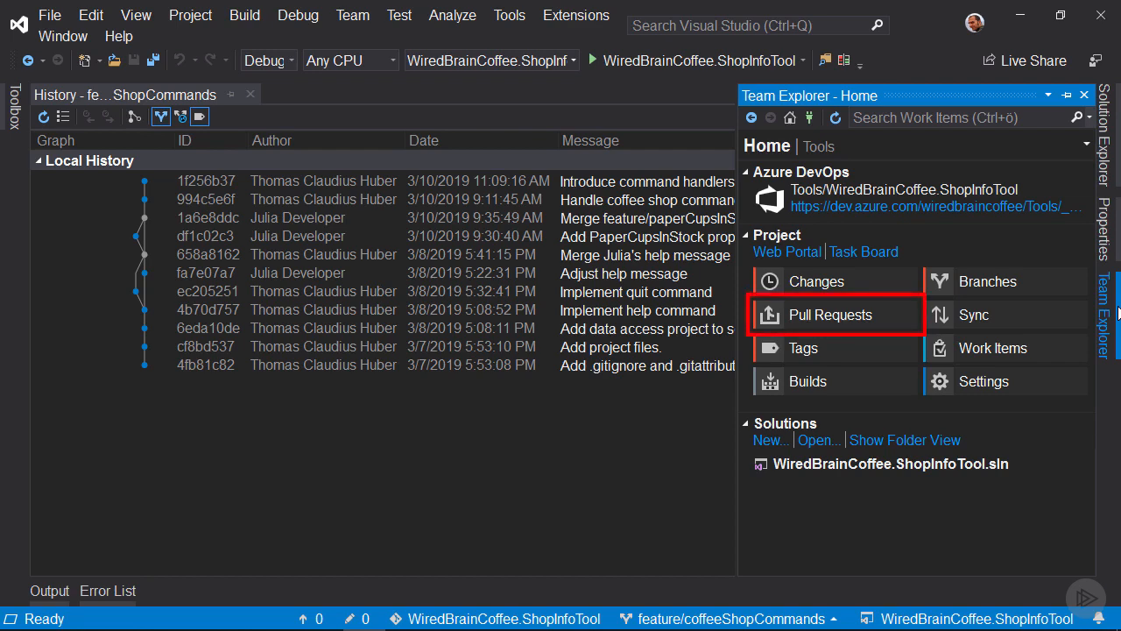
{"action": "left_click", "coordinate": [829, 314]}
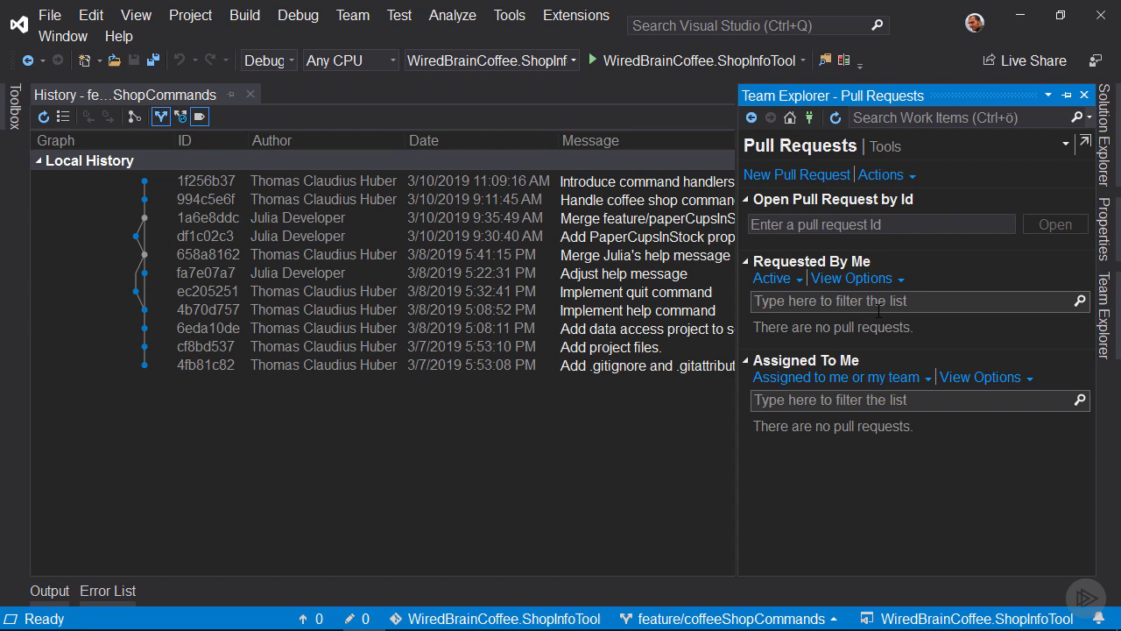
{"action": "mouse_move", "coordinate": [796, 174]}
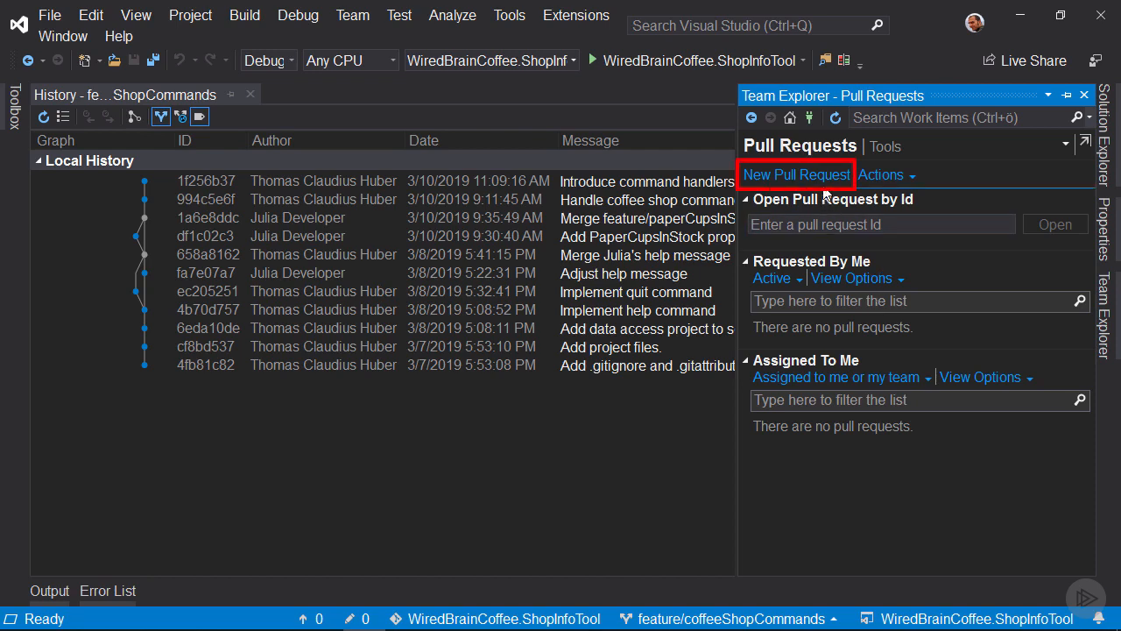
- Start a pull request titled 'Handle coffee shop commands' describing command handlers
{"action": "left_click", "coordinate": [795, 174]}
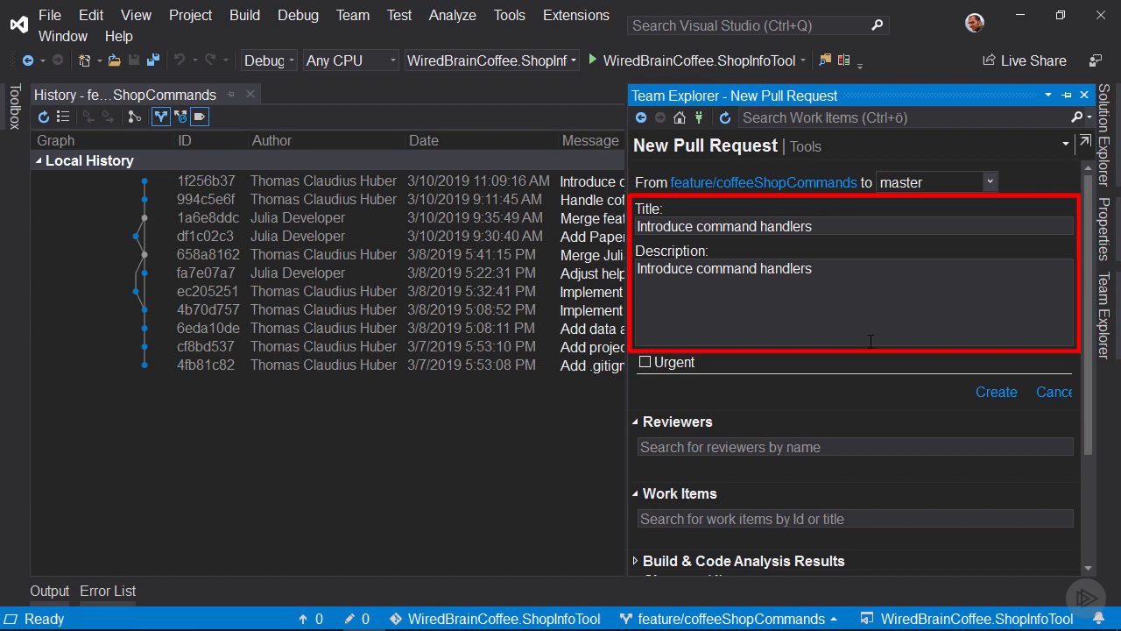
{"action": "left_click", "coordinate": [843, 226]}
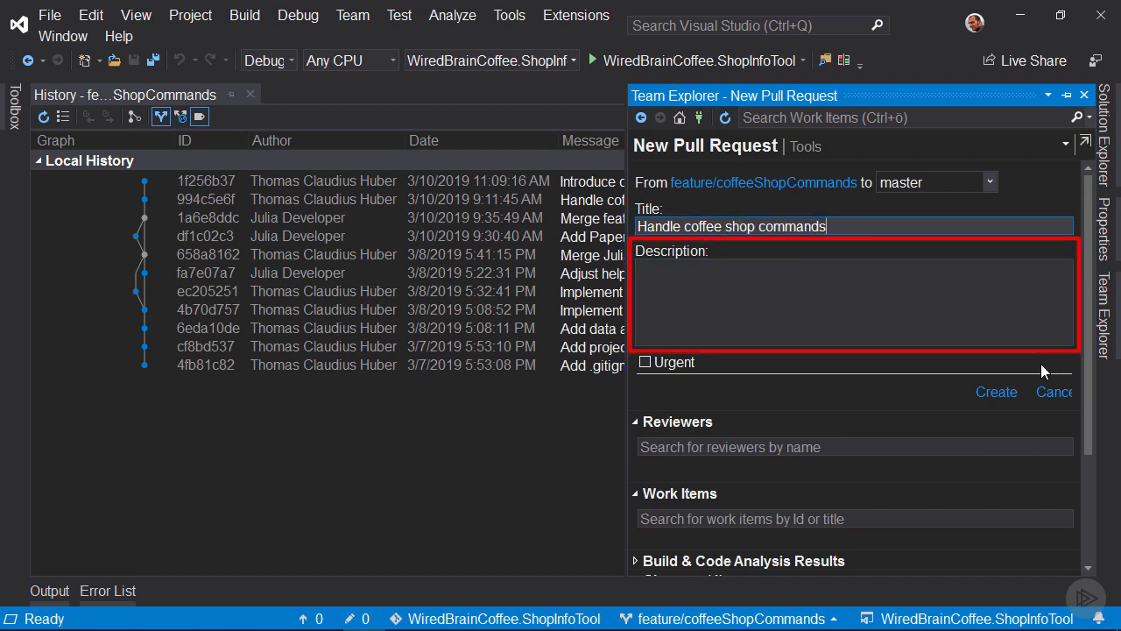
{"action": "type", "text": "Handle coffee shop commands"}
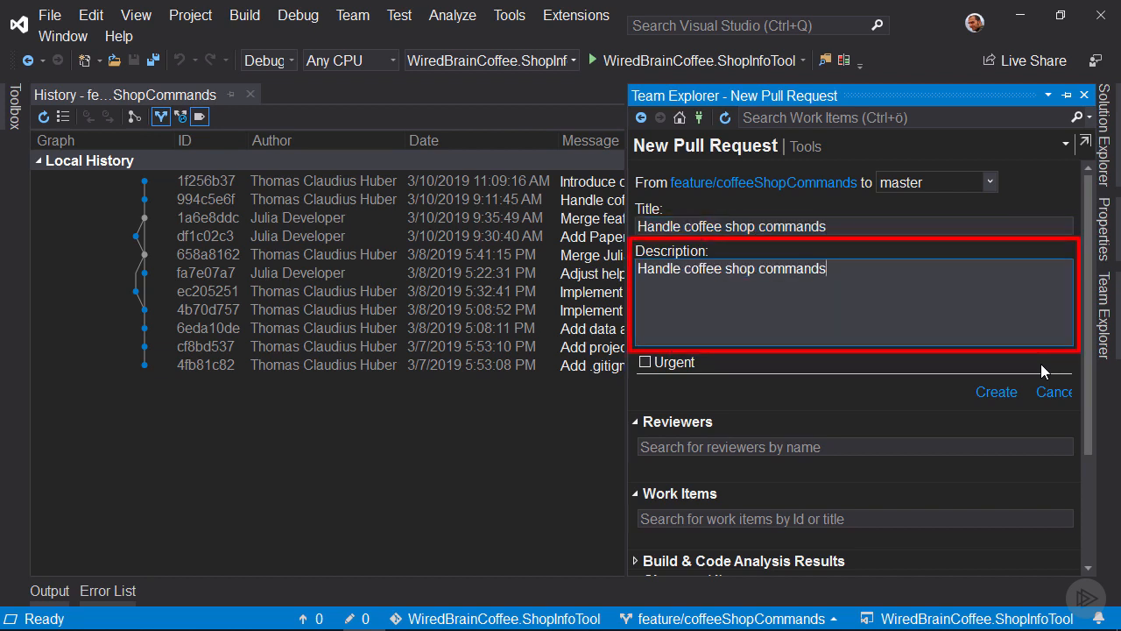
{"action": "type", "text": "and introdu"}
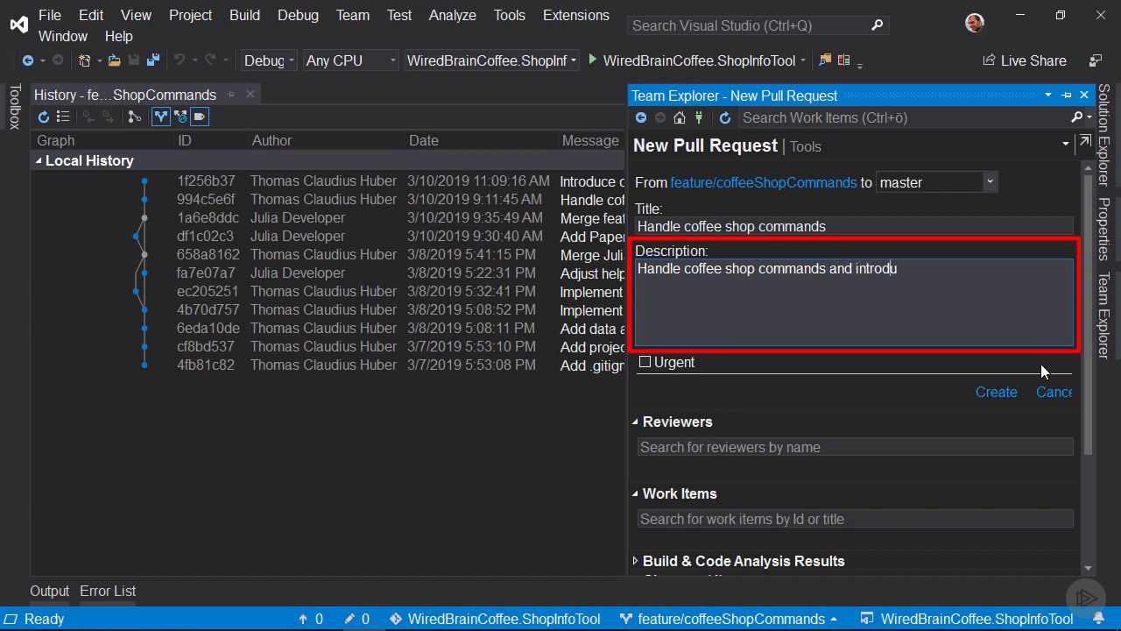
{"action": "type", "text": "ce command hand"}
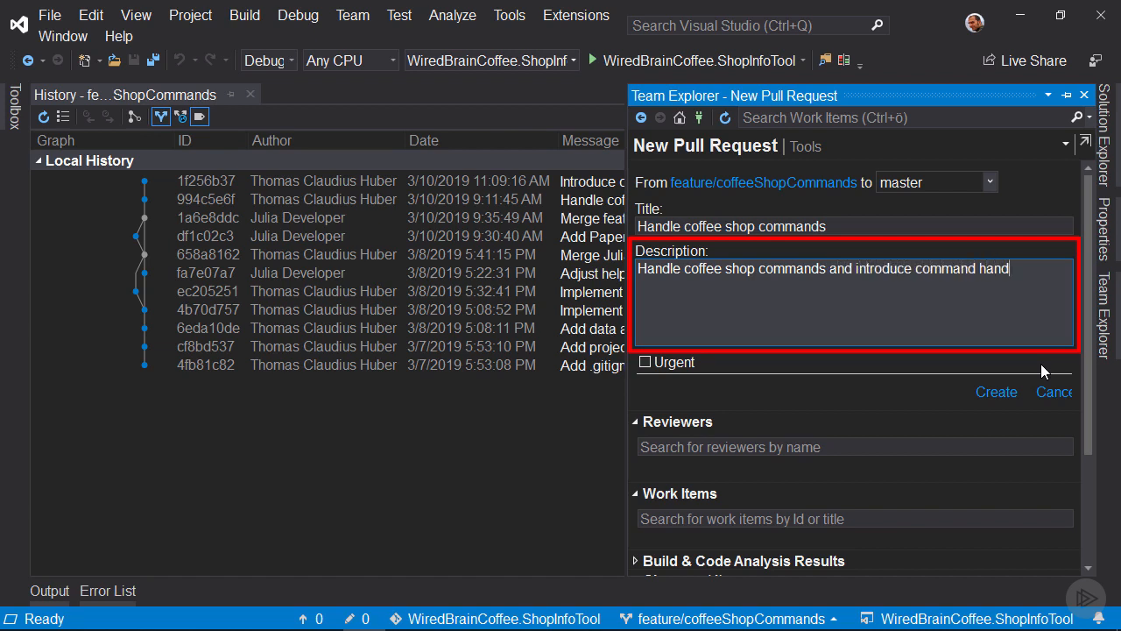
{"action": "type", "text": "lers"}
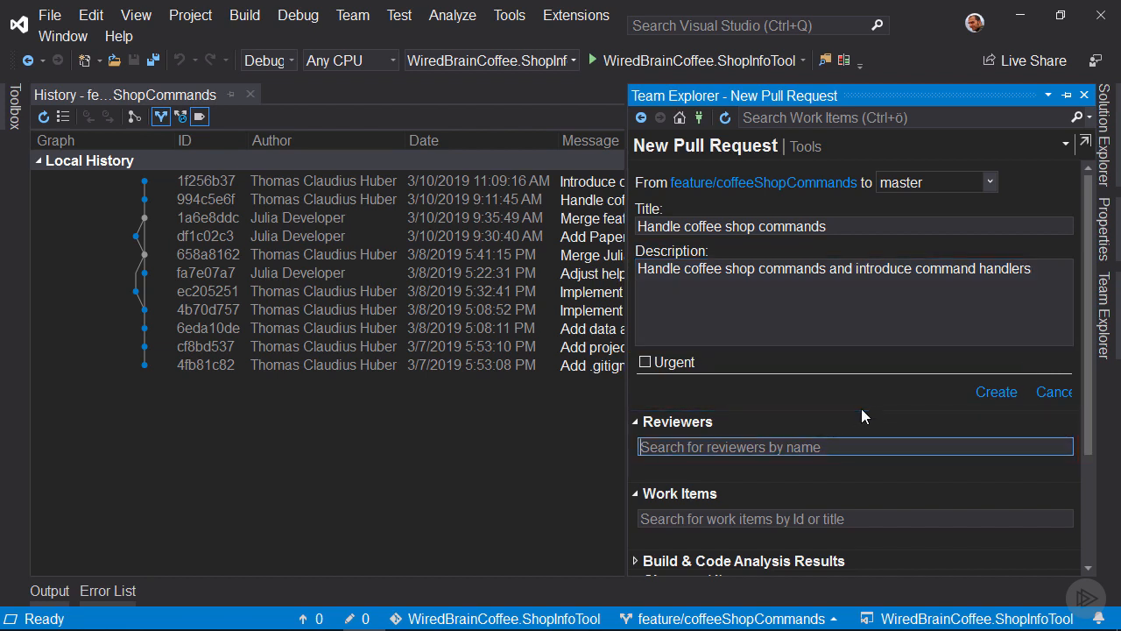
- Add Julia Developer as reviewer and scroll down to the changed files
{"action": "type", "text": "Julia"}
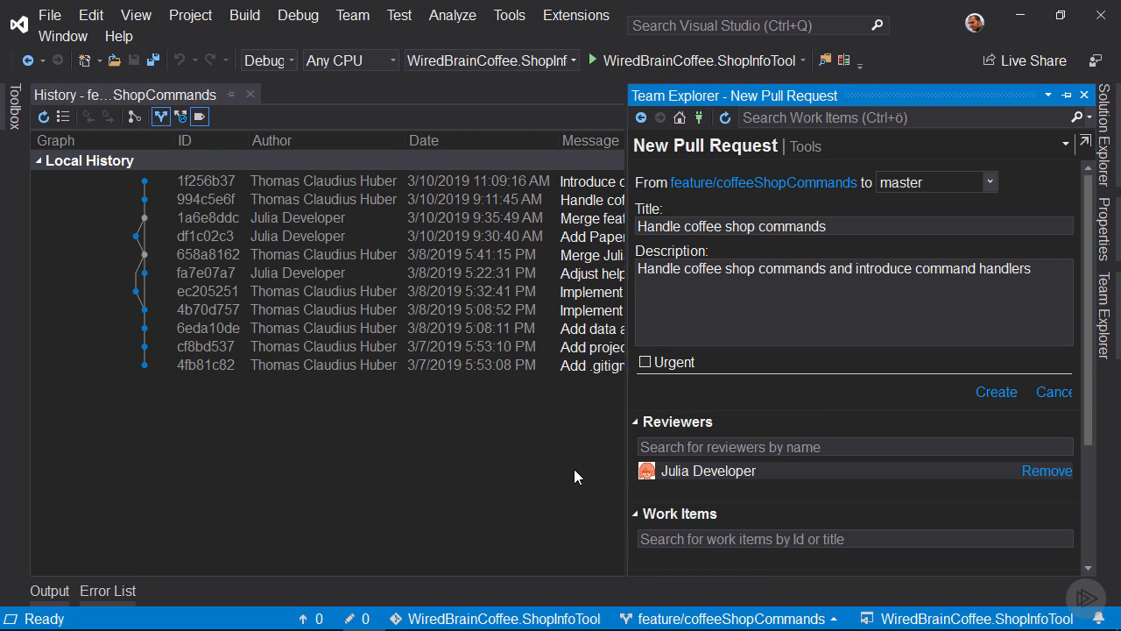
{"action": "scroll", "scroll_direction": "down", "scroll_amount": 3}
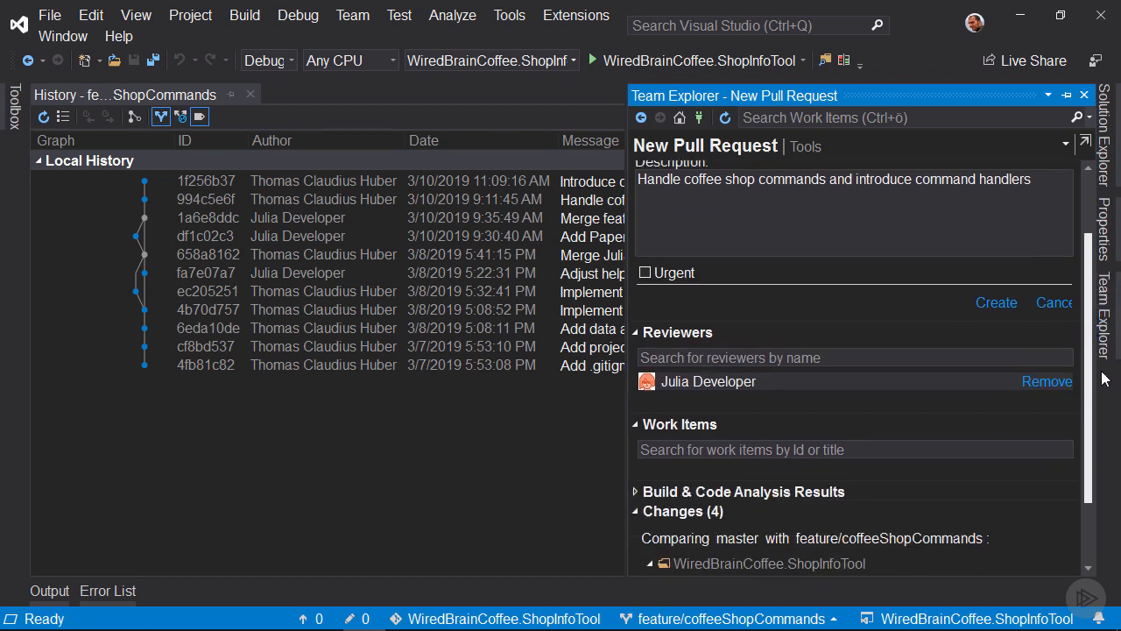
{"action": "scroll", "scroll_direction": "down", "scroll_amount": 3}
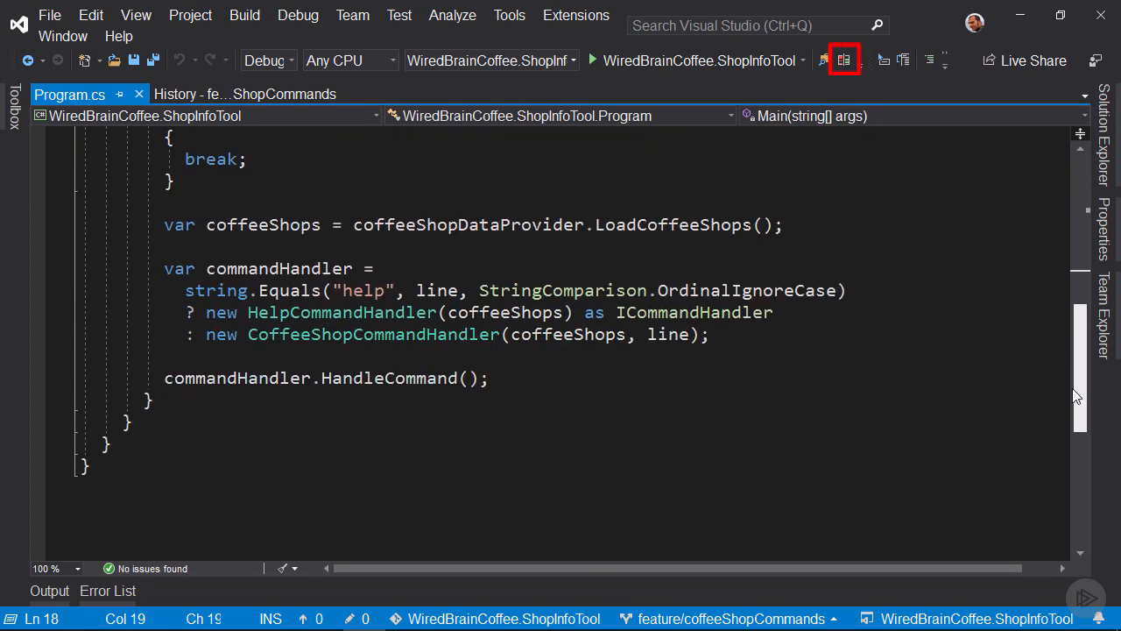
- Compare Program.cs side by side against its master version
{"action": "scroll", "scroll_direction": "up", "scroll_amount": 3}
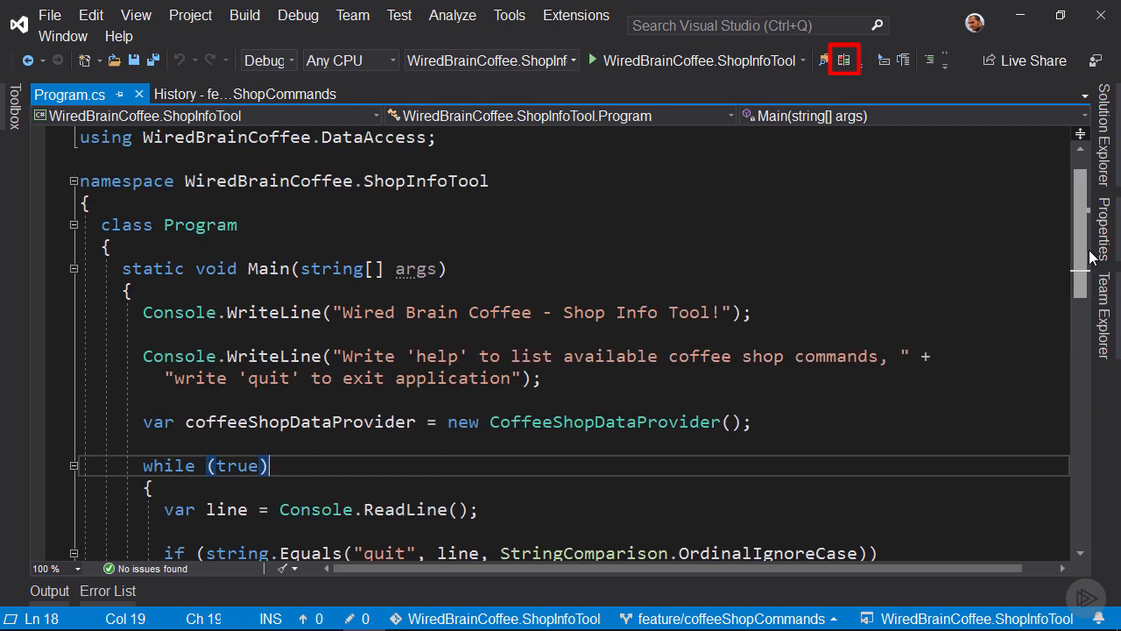
{"action": "mouse_move", "coordinate": [935, 158]}
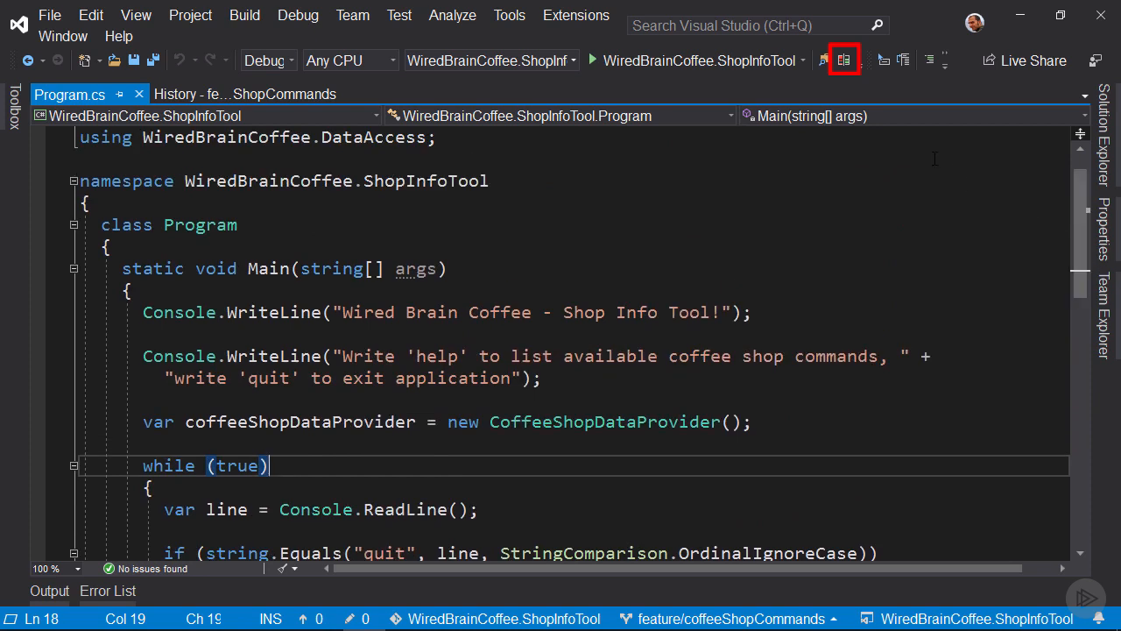
{"action": "mouse_move", "coordinate": [848, 60]}
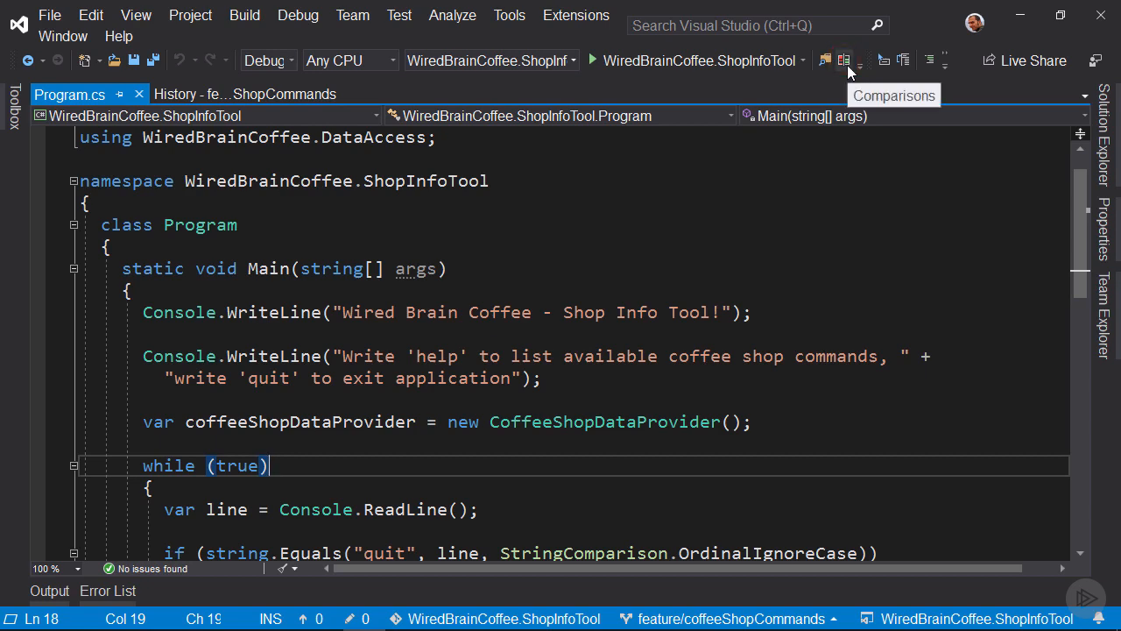
{"action": "left_click", "coordinate": [843, 60]}
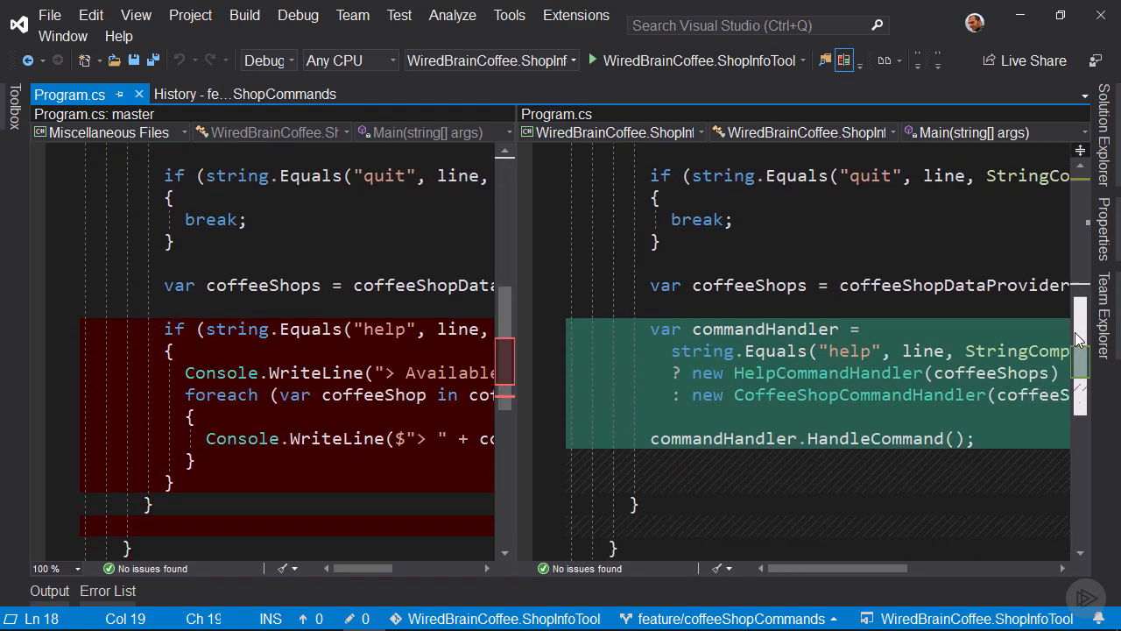
- Open the added CoffeeShopCommandHandler.cs from Changes and leave comparison view
{"action": "scroll", "scroll_direction": "up", "scroll_amount": 3}
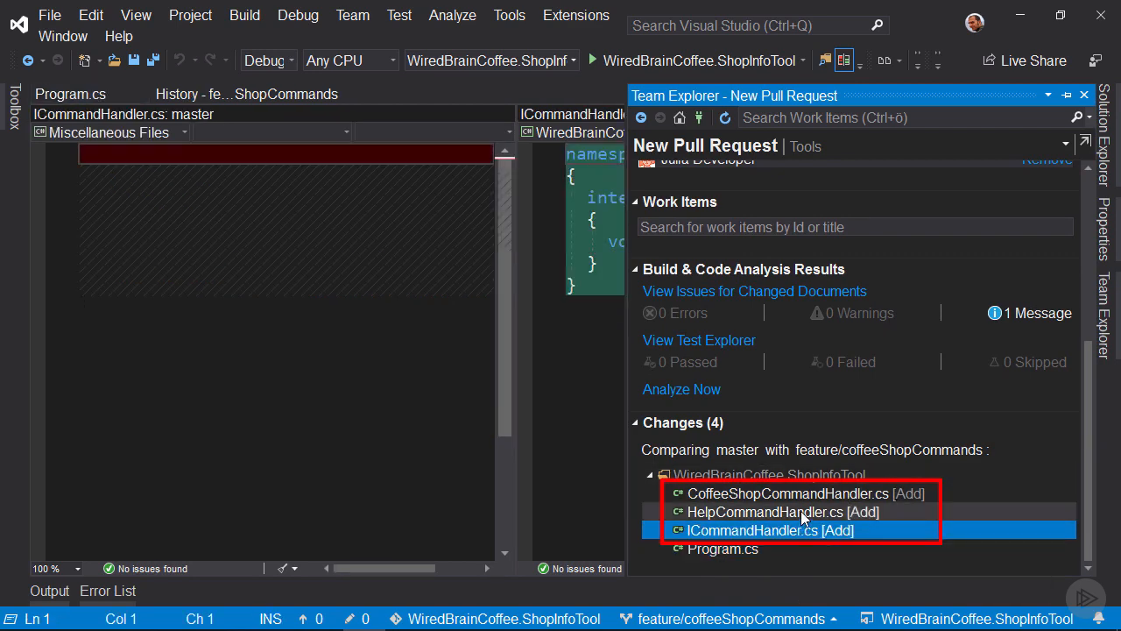
{"action": "left_click", "coordinate": [804, 493]}
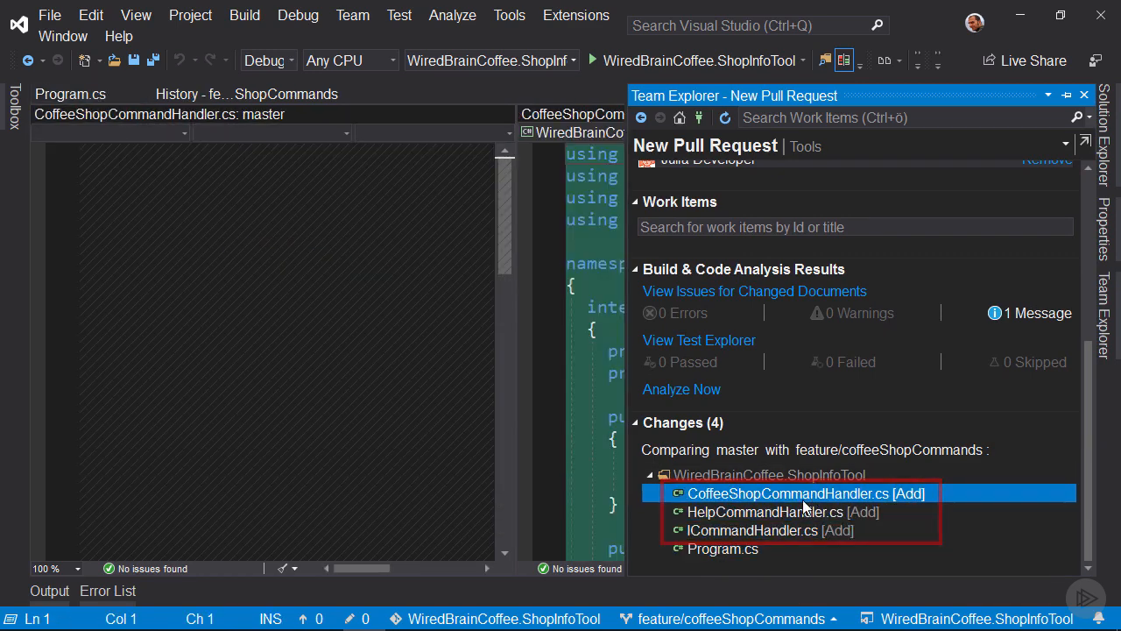
{"action": "double_click", "coordinate": [795, 493]}
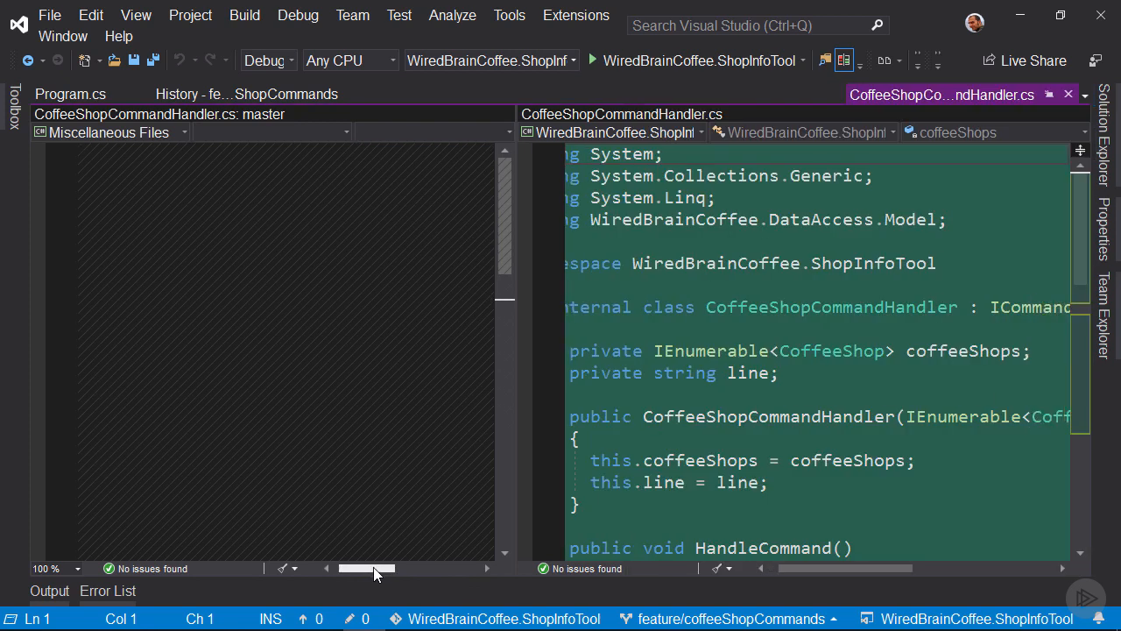
{"action": "scroll", "scroll_direction": "left", "scroll_amount": 3}
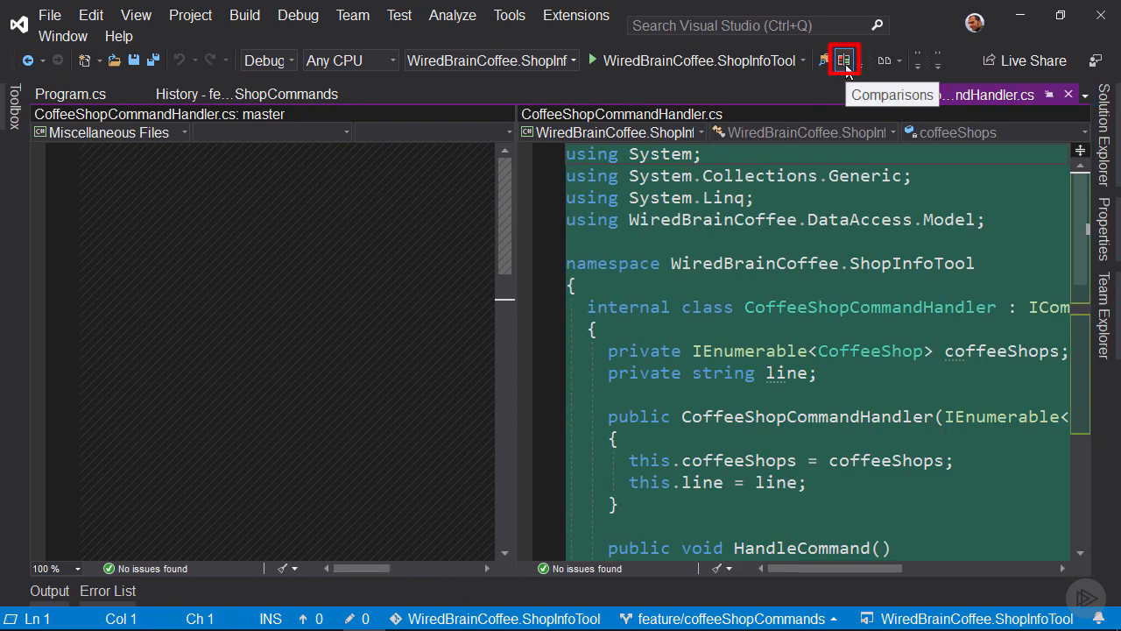
{"action": "left_click", "coordinate": [843, 59]}
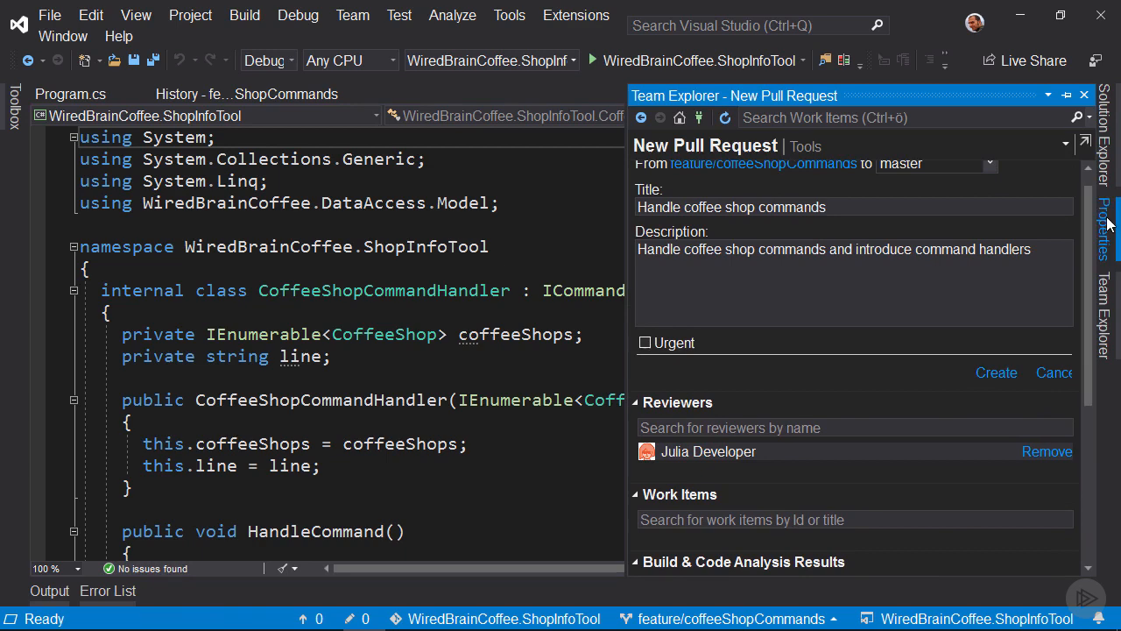
{"action": "mouse_move", "coordinate": [995, 372]}
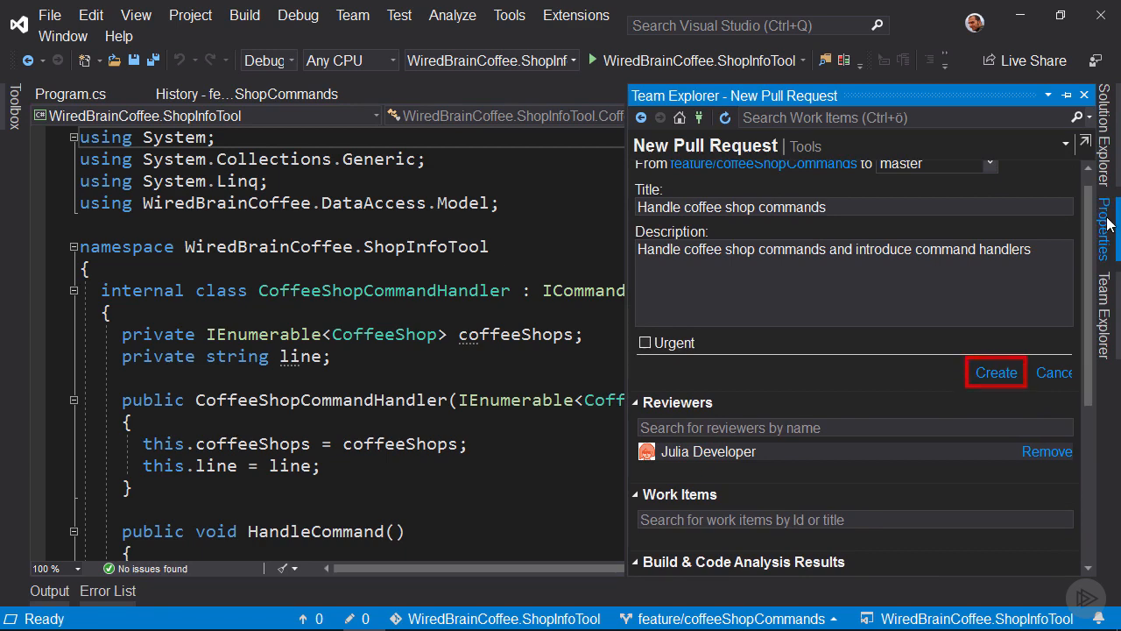
- Create the 'Handle coffee shop commands' pull request
{"action": "left_click", "coordinate": [996, 372]}
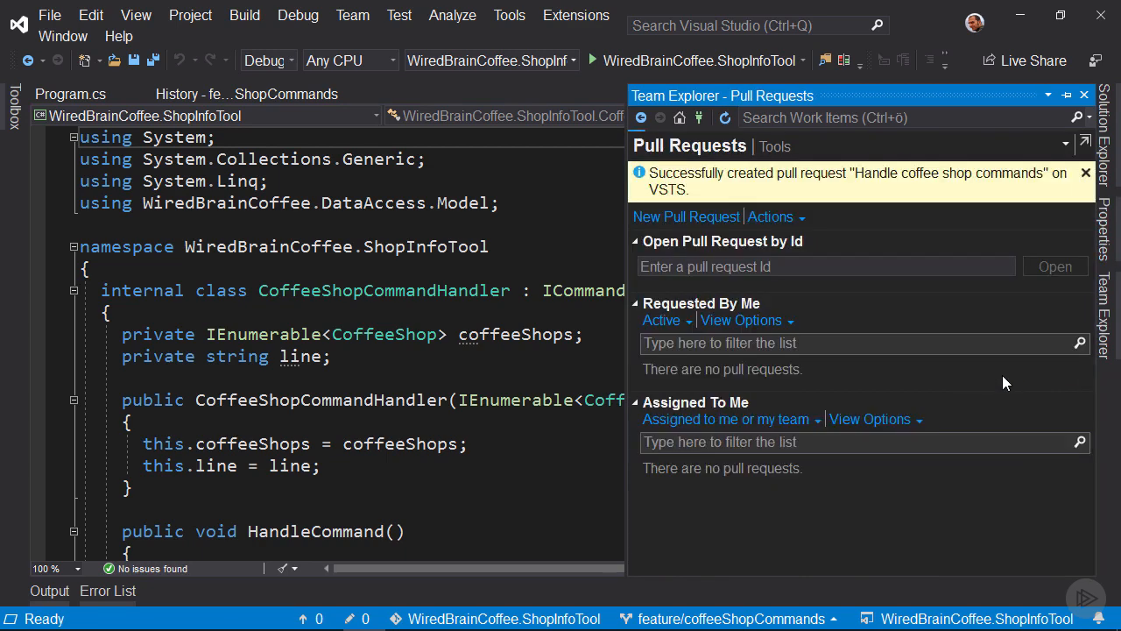